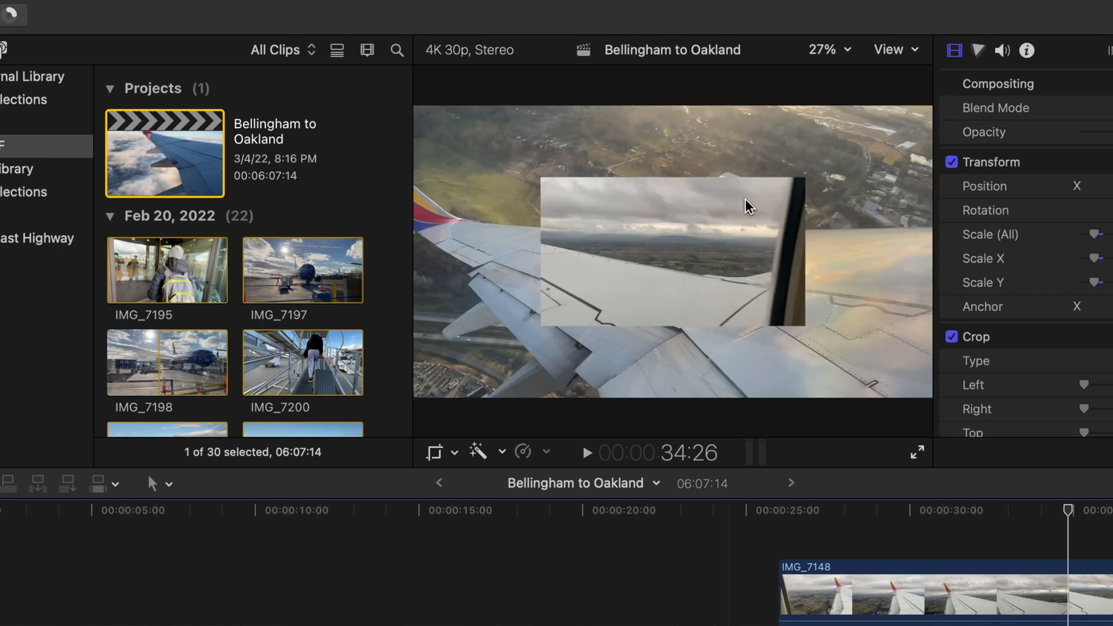
# Step: Show the File > Share destination list for the Bellingham to Oakland project
pyautogui.click(60, 8)
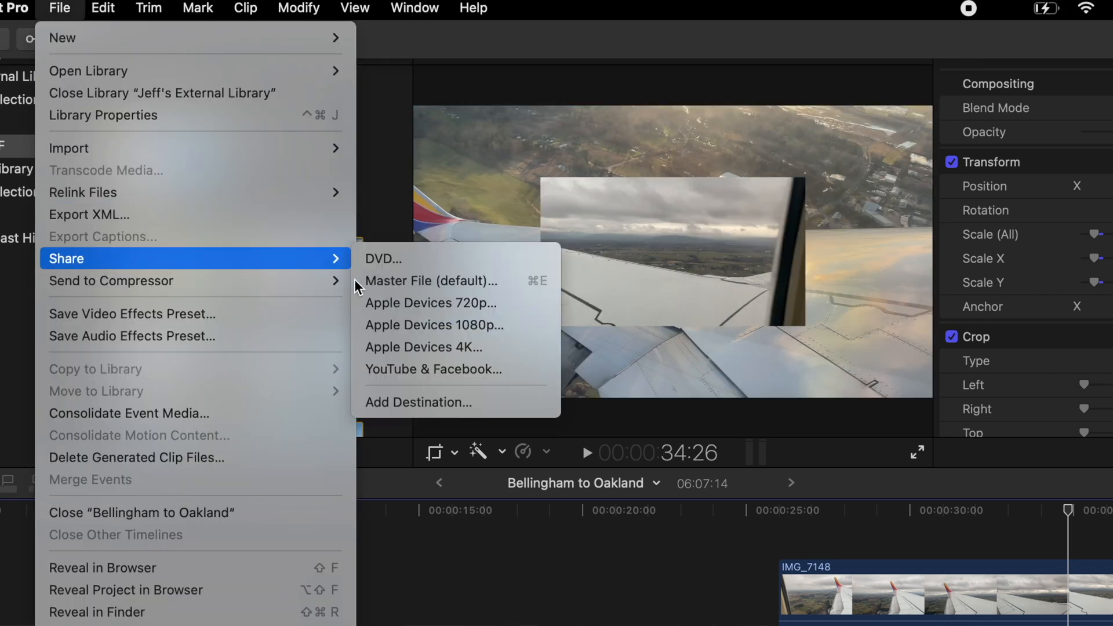
pyautogui.moveTo(402, 353)
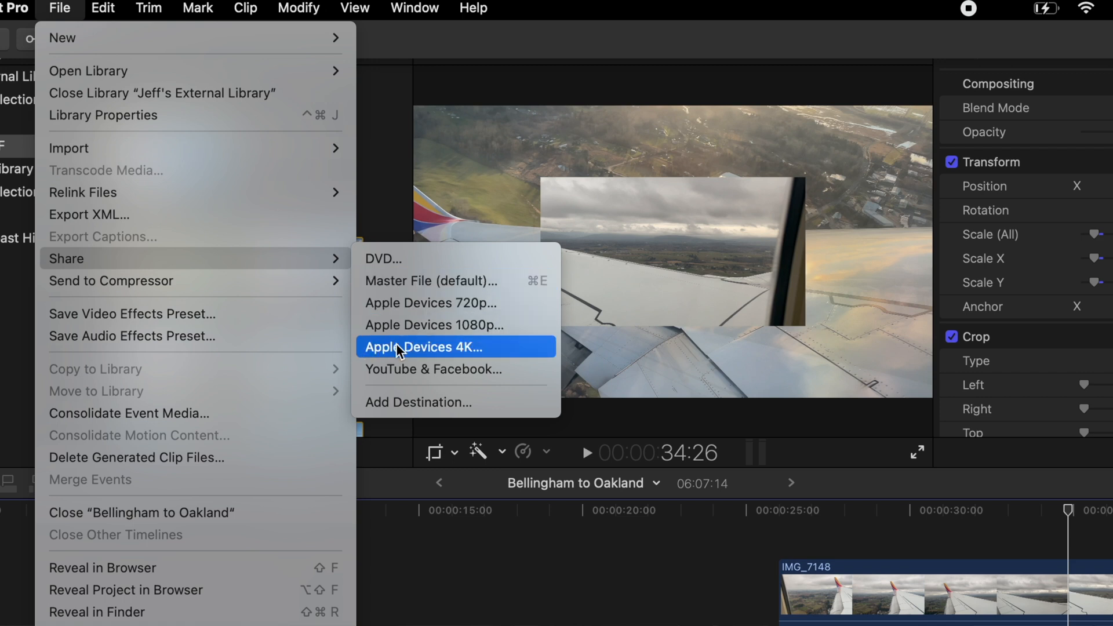
pyautogui.moveTo(412, 351)
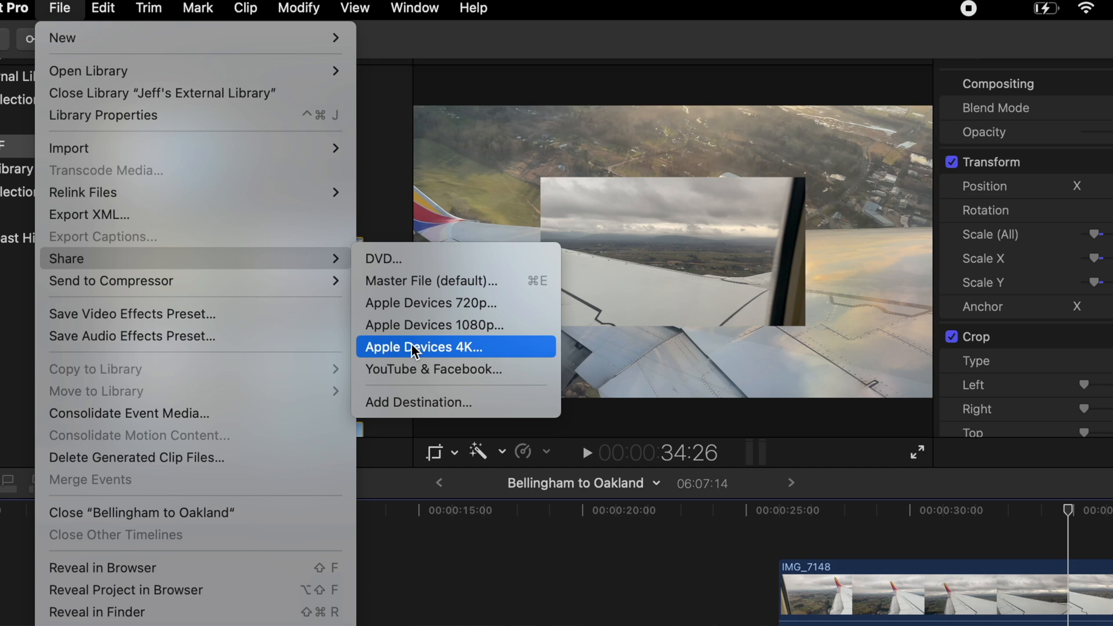
# Step: Export via Apple Devices 4K, saved as 'Bellingham to Oakland' on the Desktop
pyautogui.click(422, 347)
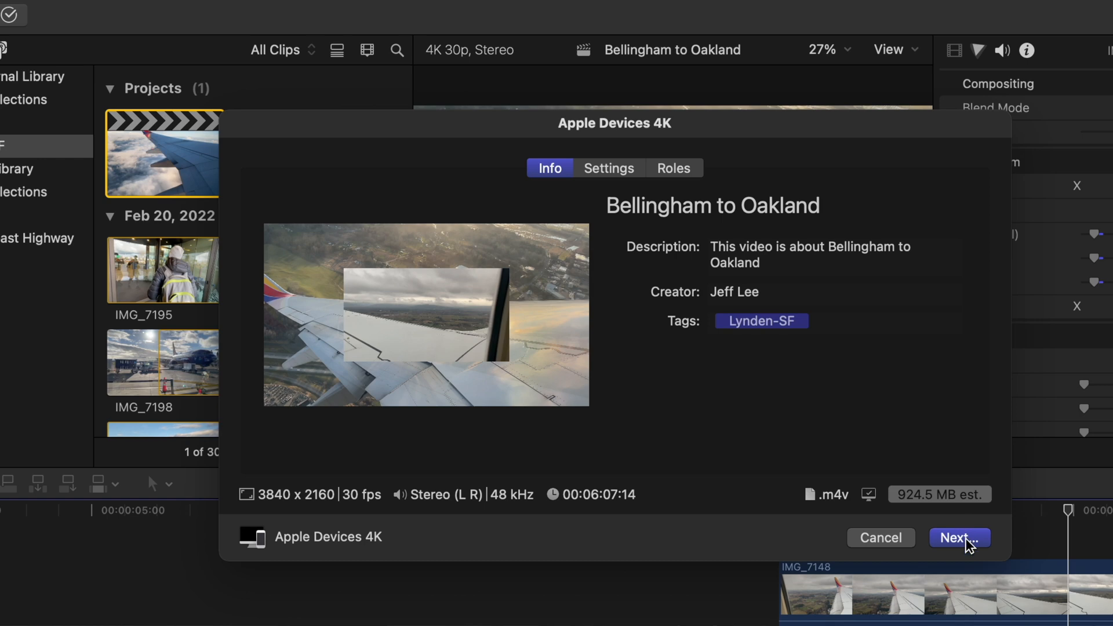
pyautogui.click(959, 538)
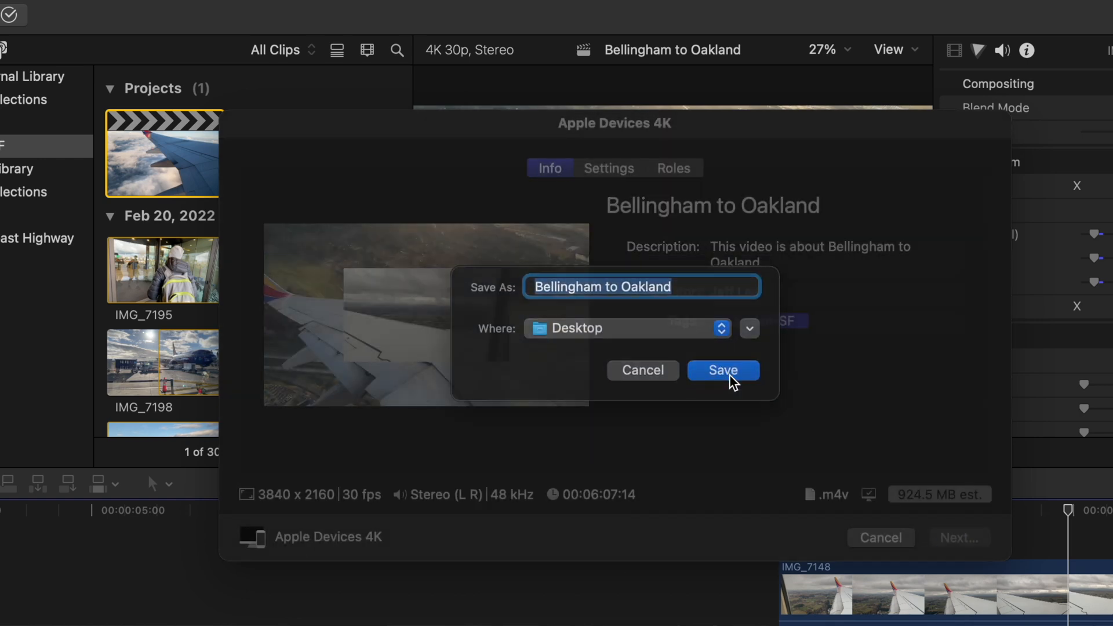
pyautogui.click(724, 370)
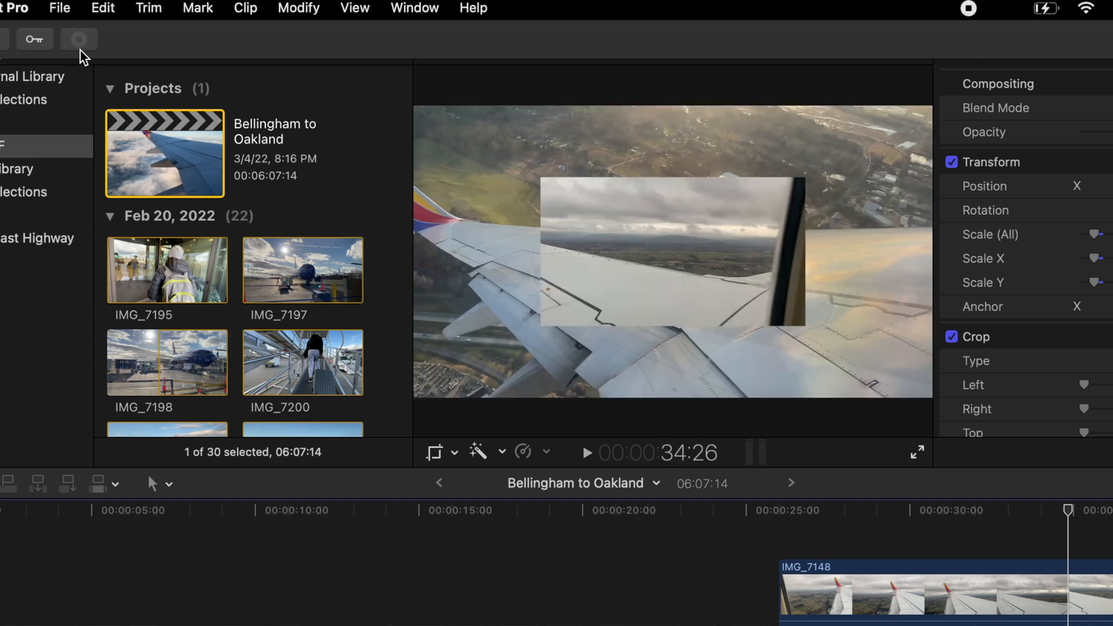
pyautogui.moveTo(84, 54)
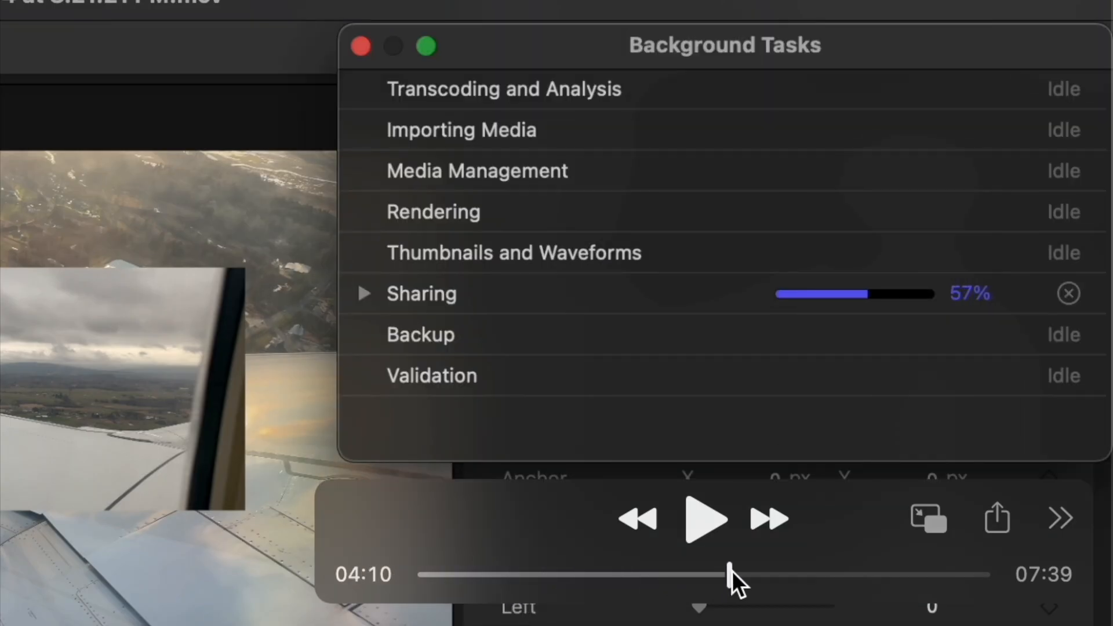
# Step: Show Background Tasks and watch the Sharing progress reach 100%
pyautogui.moveTo(732, 574); pyautogui.dragTo(841, 574)
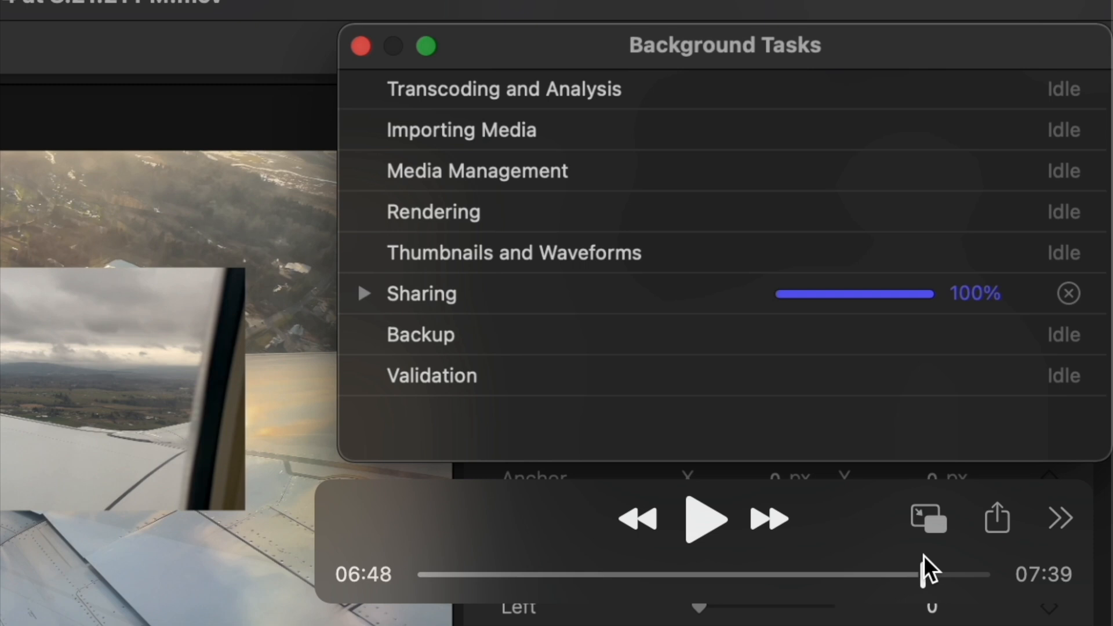
pyautogui.click(703, 533)
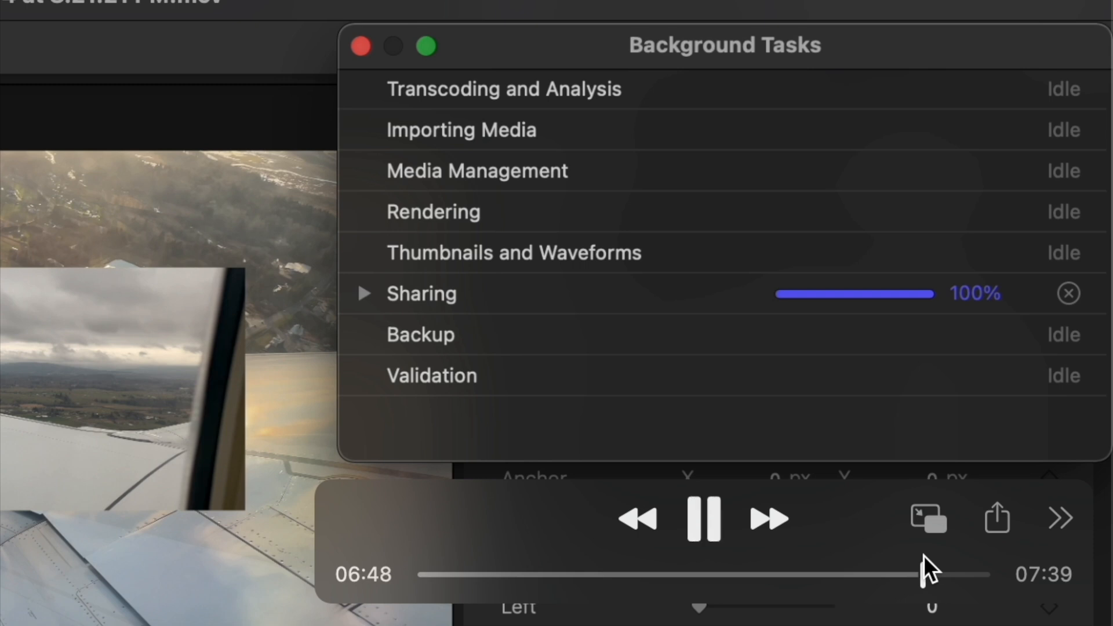